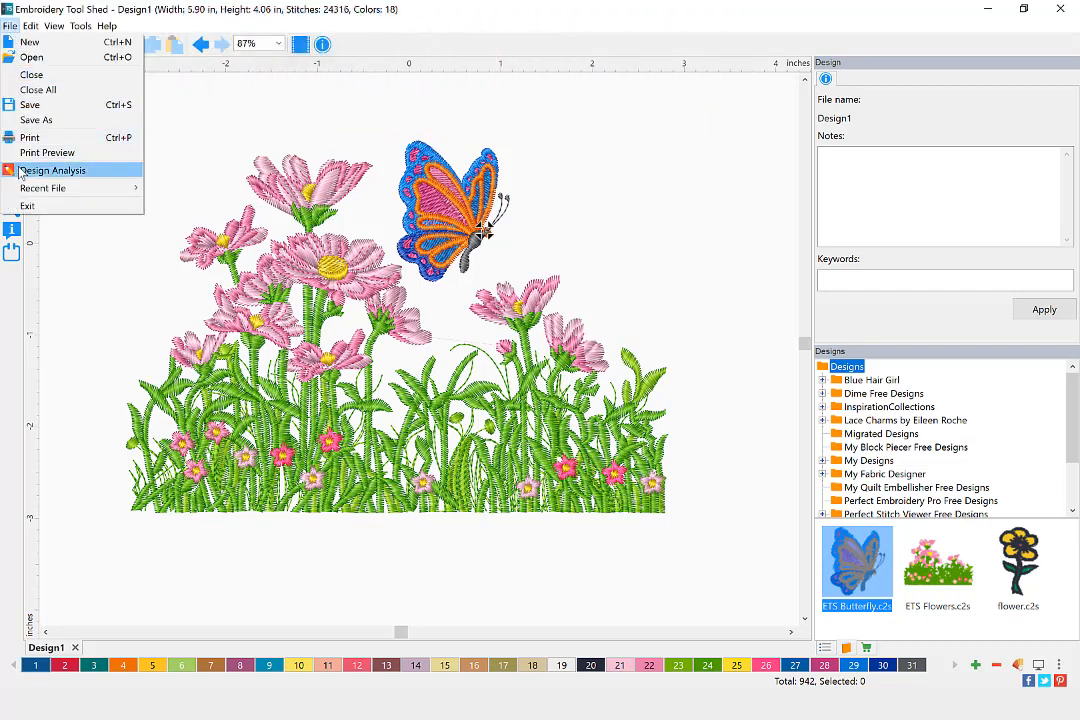
- Review the design analysis through its Colors, Statistics and Production views, then close it
left_click(52, 170)
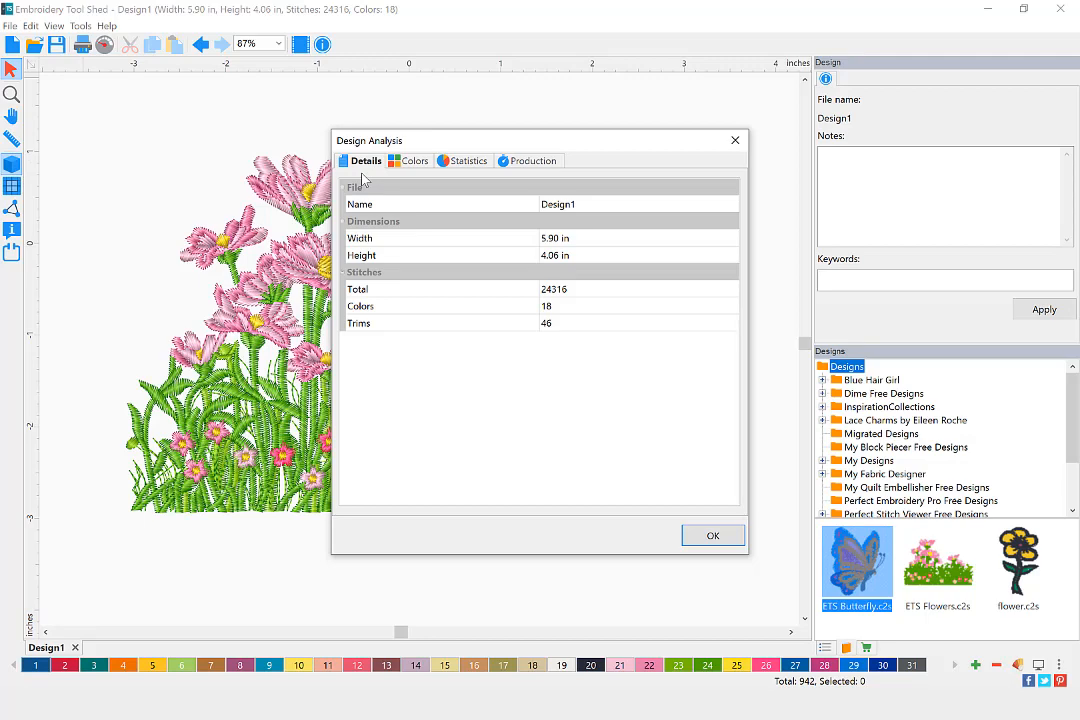
left_click(414, 160)
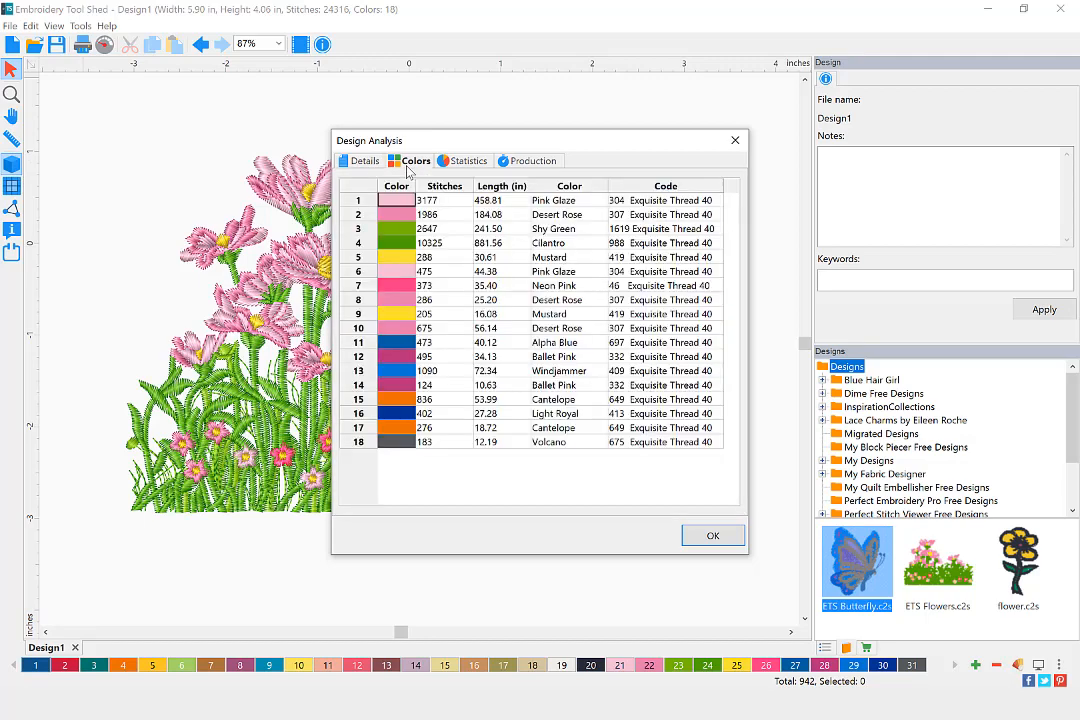
left_click(468, 160)
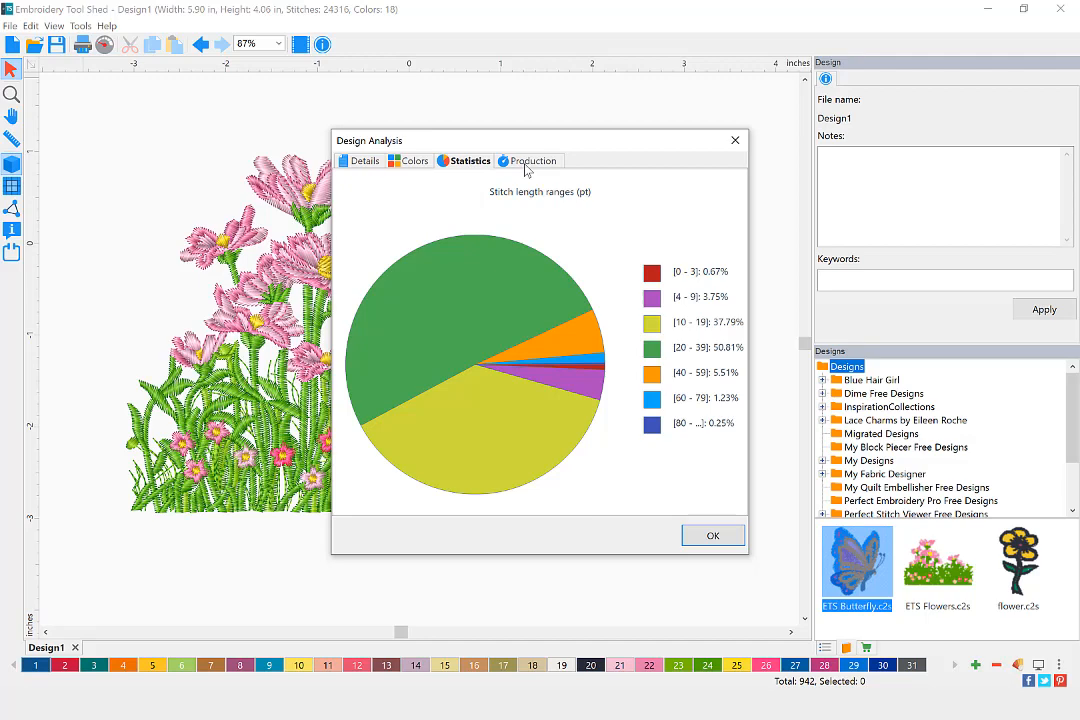
left_click(534, 160)
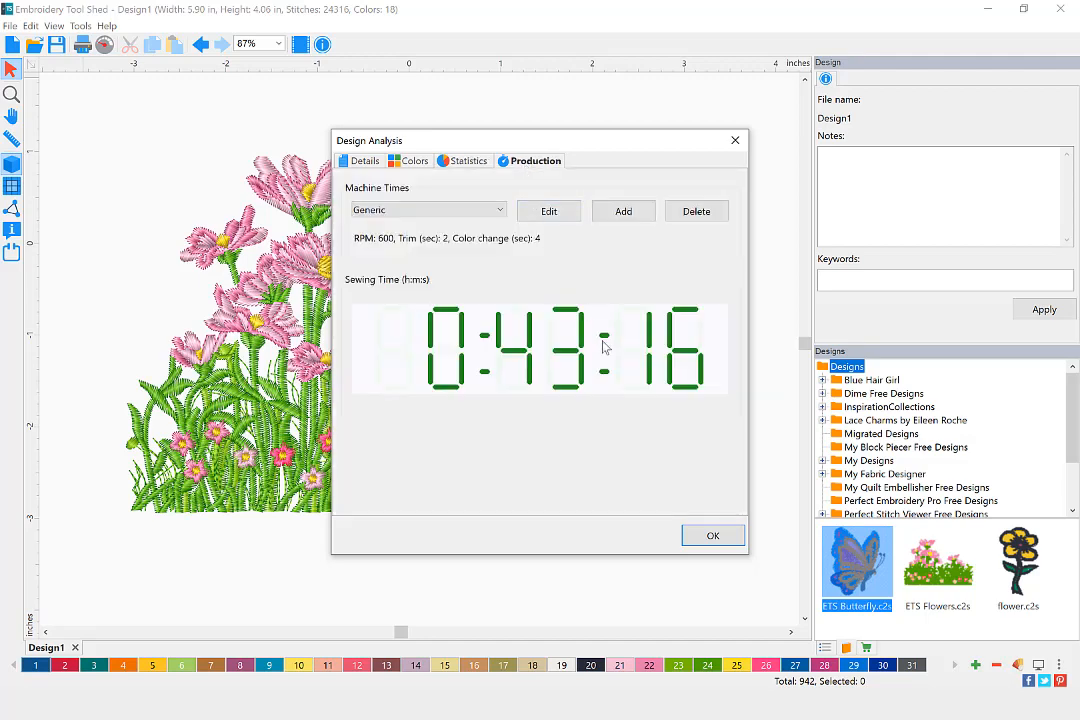
left_click(712, 536)
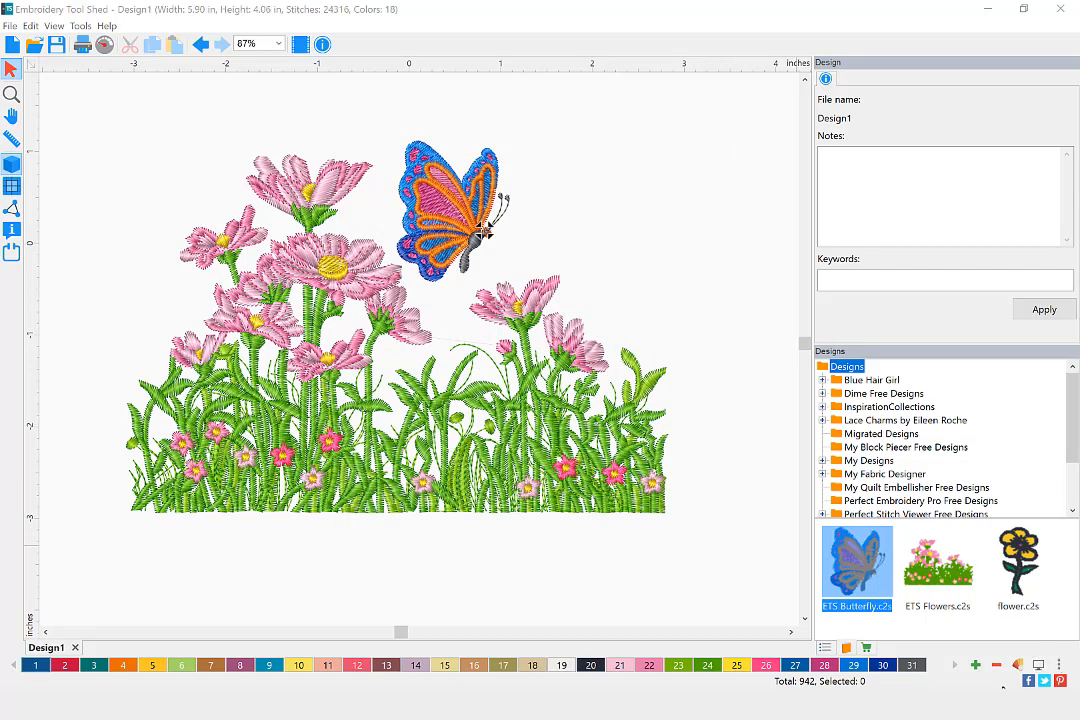
mouse_move(388, 336)
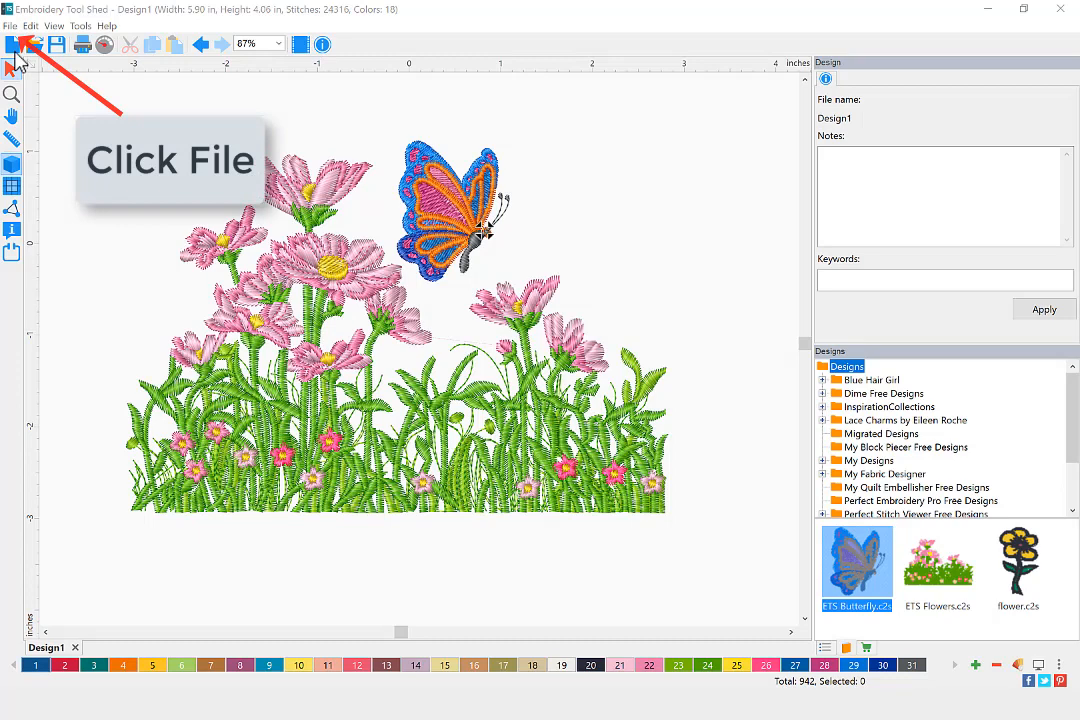
- Reopen Design Analysis from the File menu on the Details view (5.90 × 4.06 in, 24316 stitches)
left_click(10, 24)
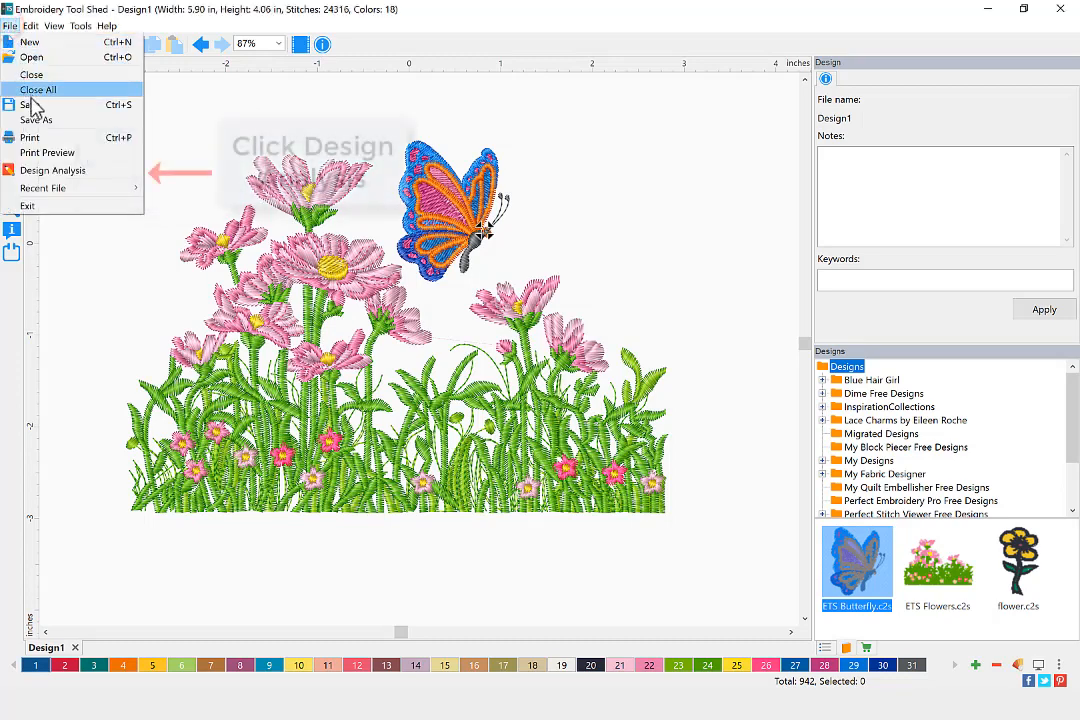
left_click(52, 170)
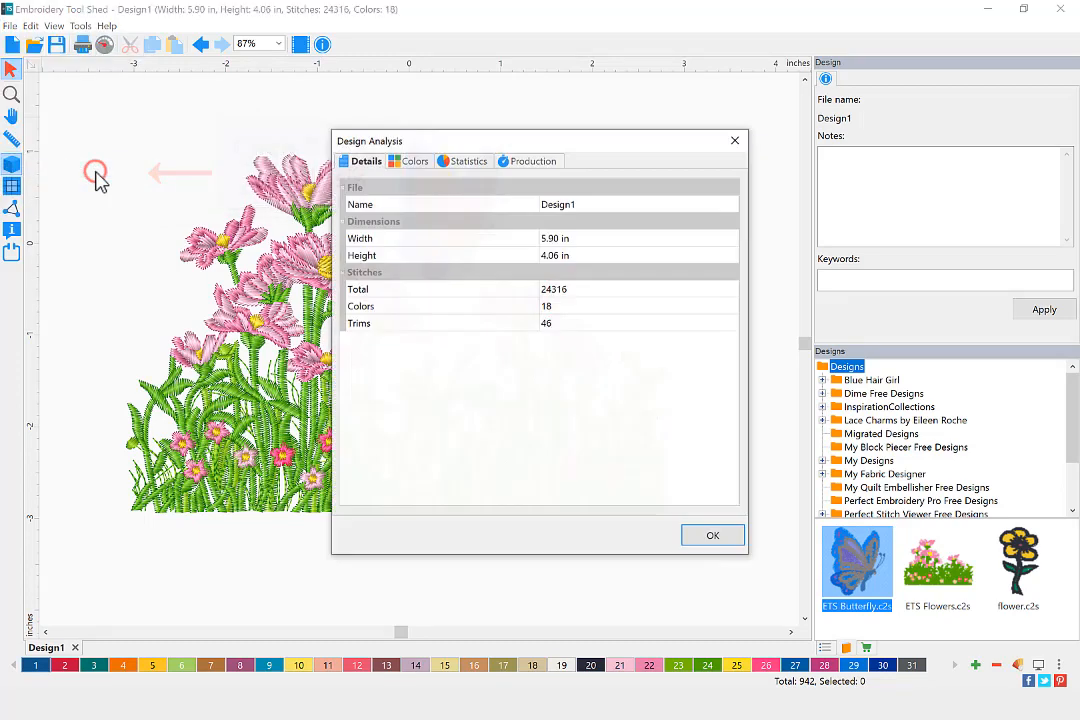
mouse_move(144, 190)
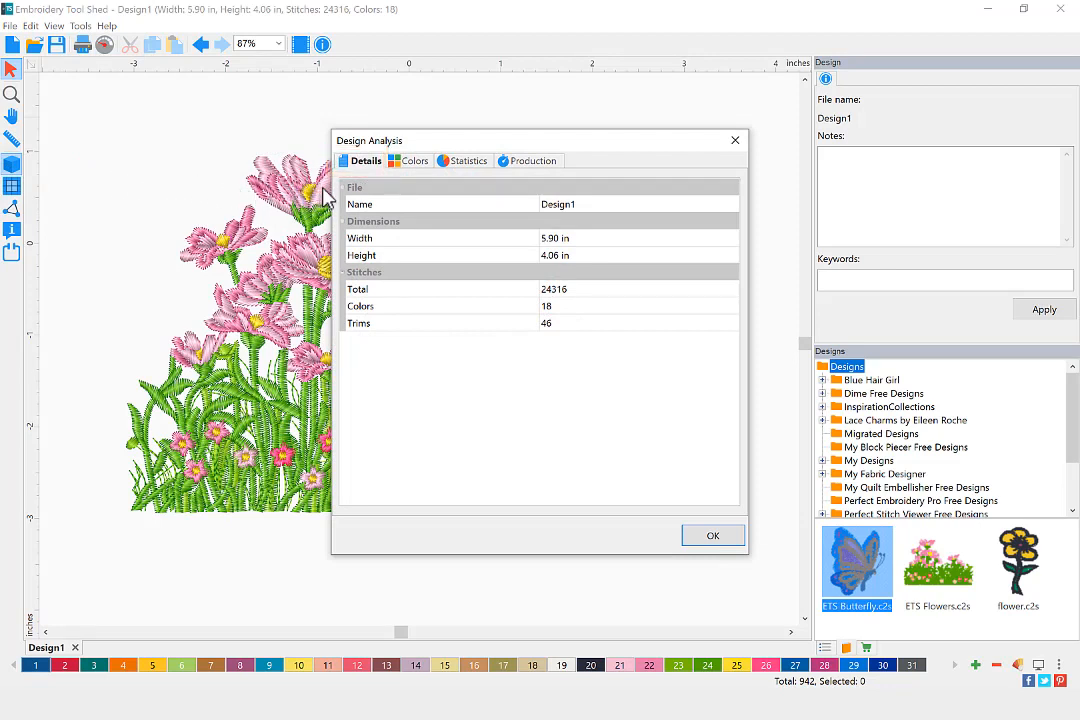
mouse_move(348, 200)
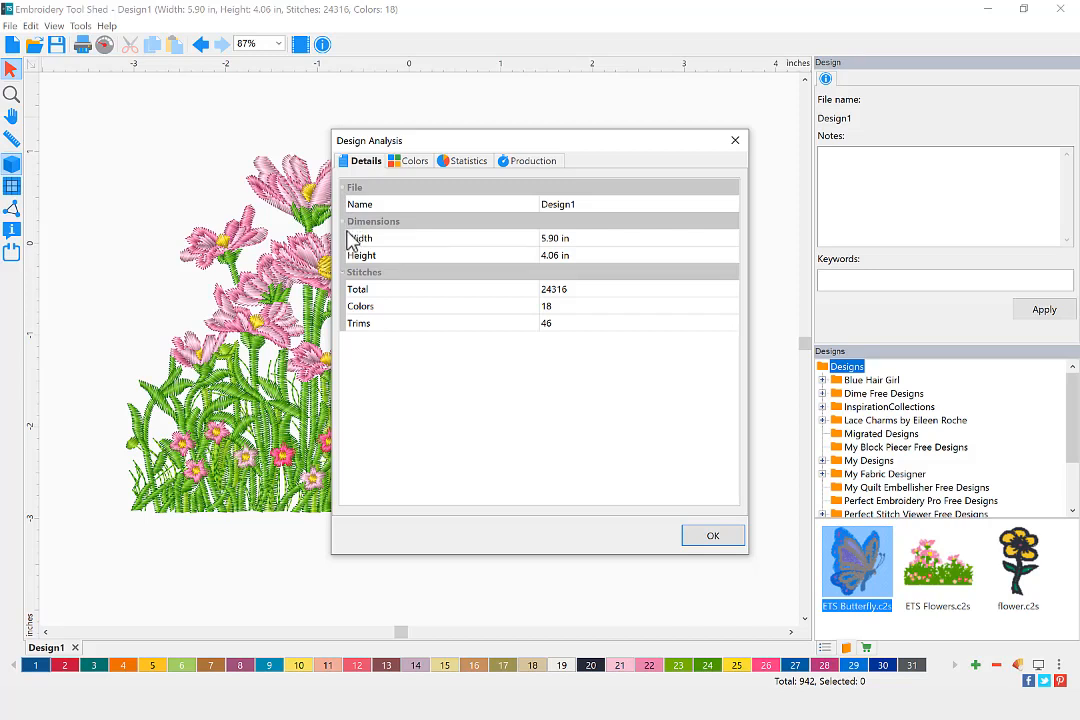
mouse_move(372, 218)
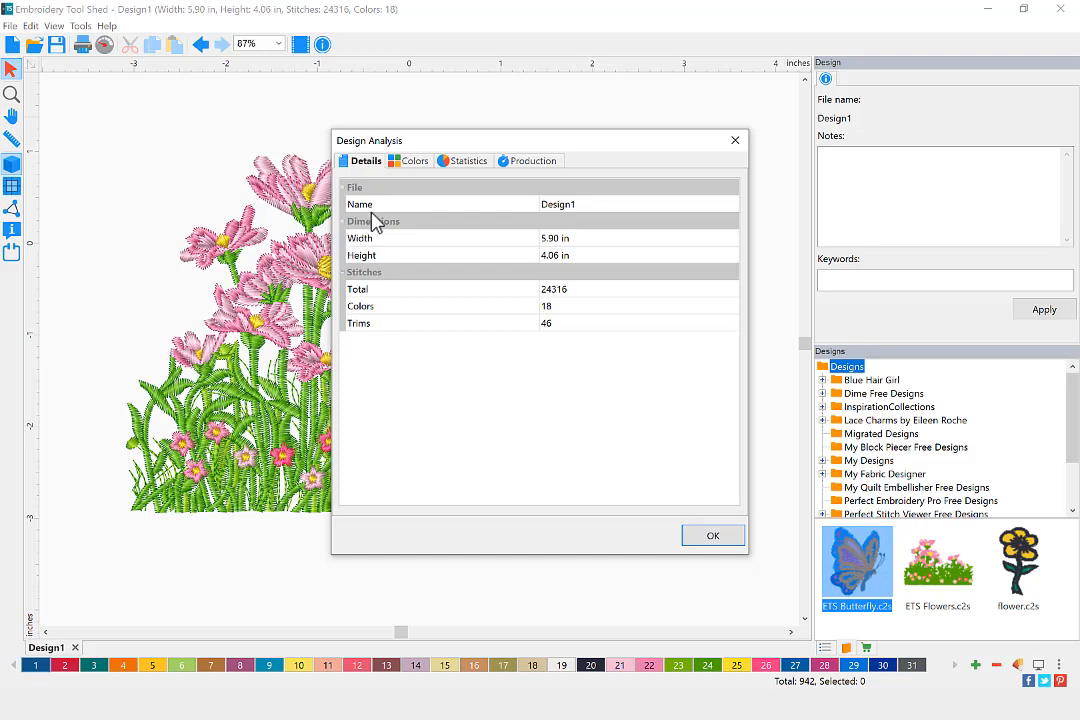
mouse_move(420, 168)
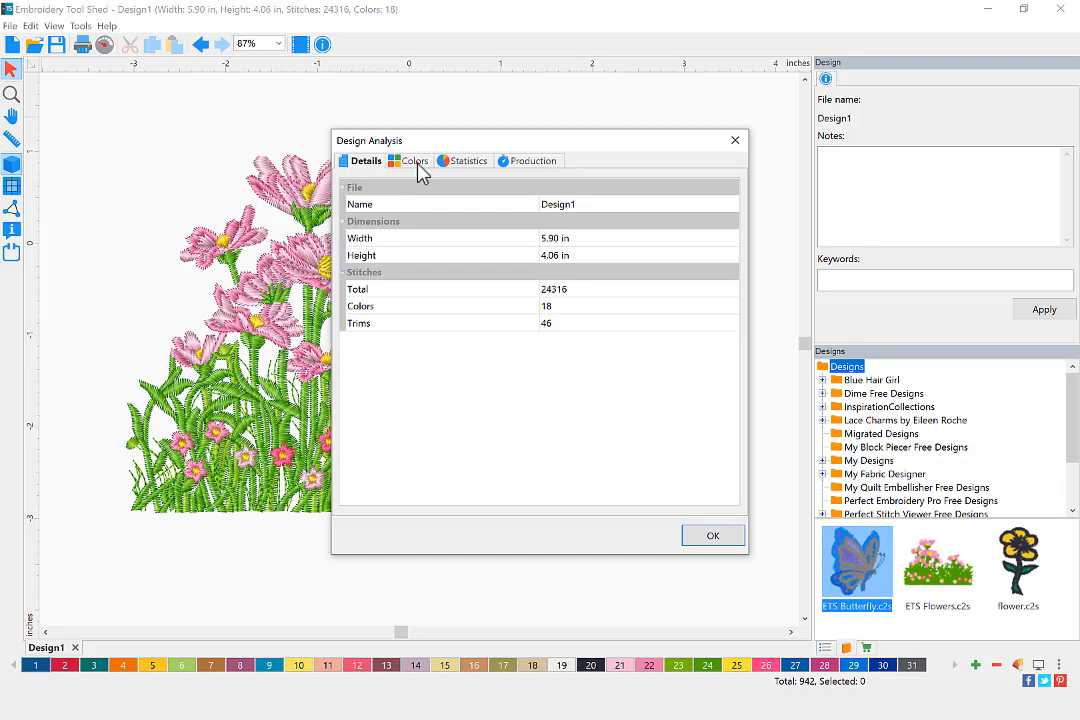
- Show the 18 thread colours with stitch counts, lengths and Exquisite Thread codes
left_click(412, 160)
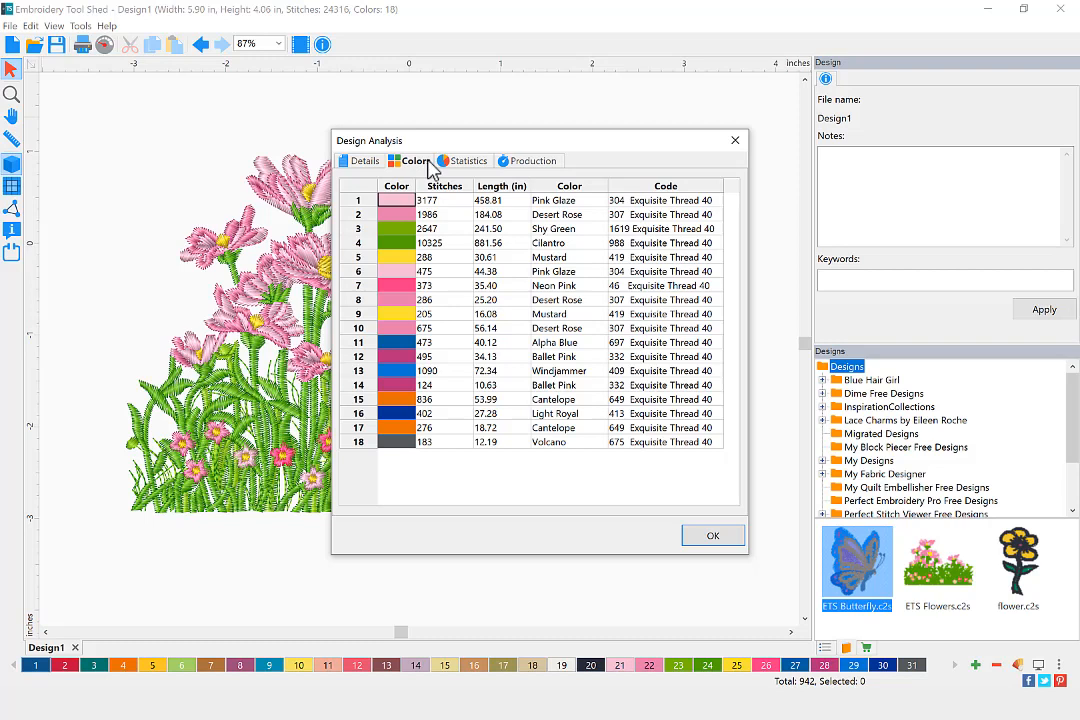
mouse_move(490, 170)
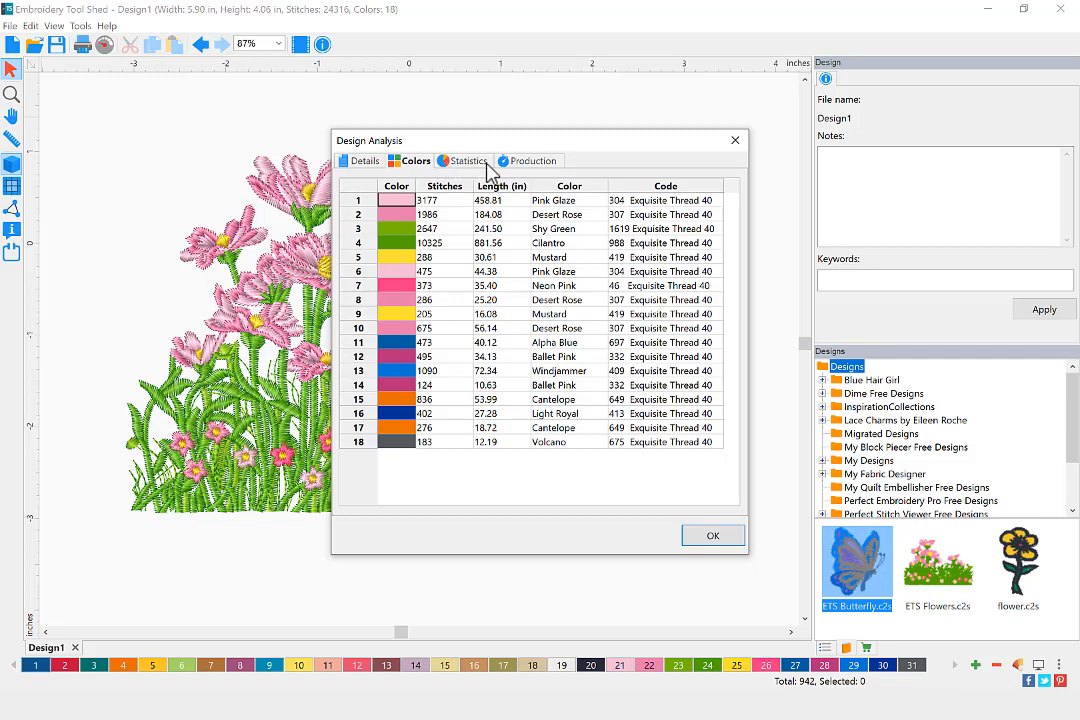
- Show the stitch length pie chart with 20–39 pt stitches at 50.81%
left_click(464, 160)
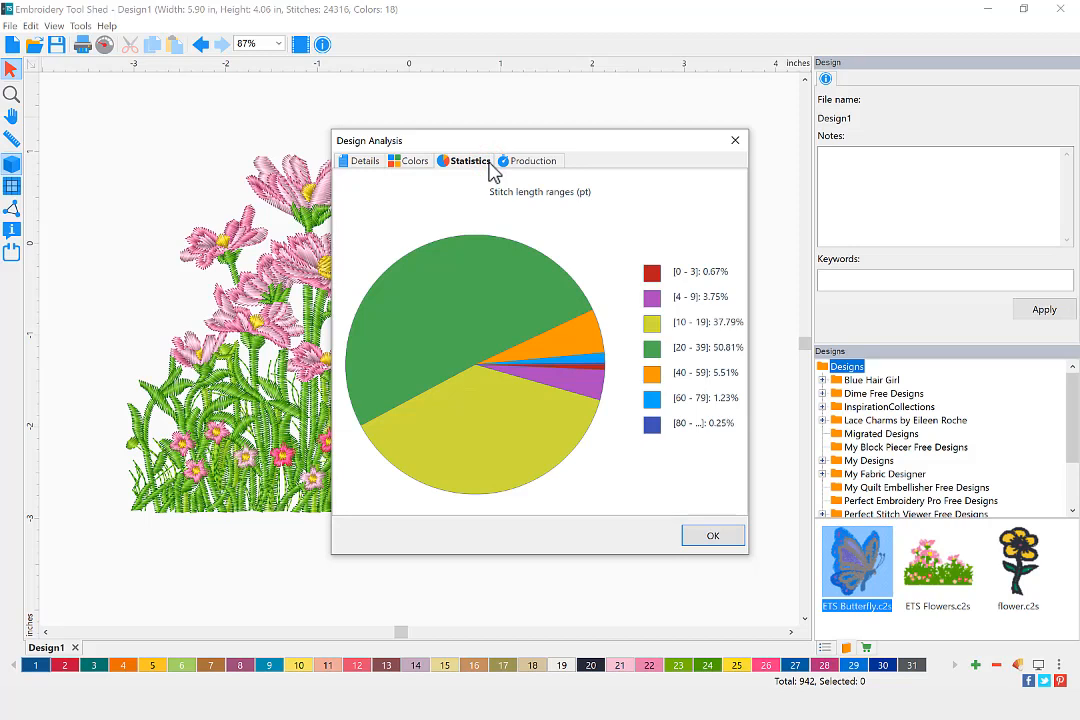
mouse_move(520, 168)
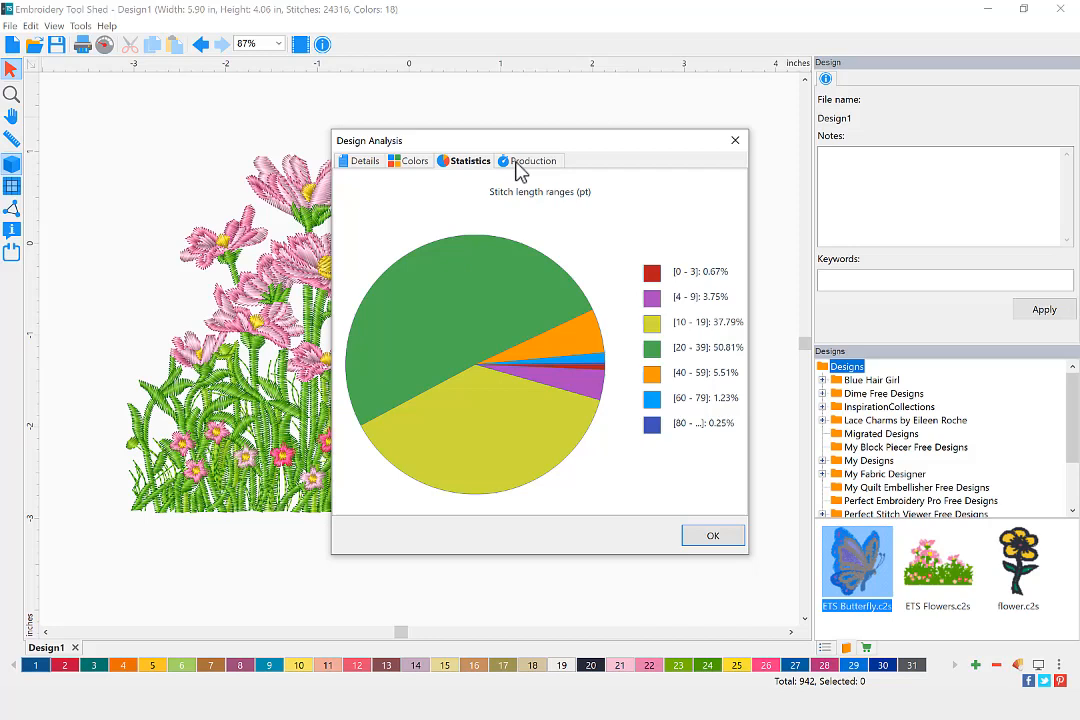
- Show the Production estimate of 0:43:16 for the Generic 600 RPM machine
left_click(534, 160)
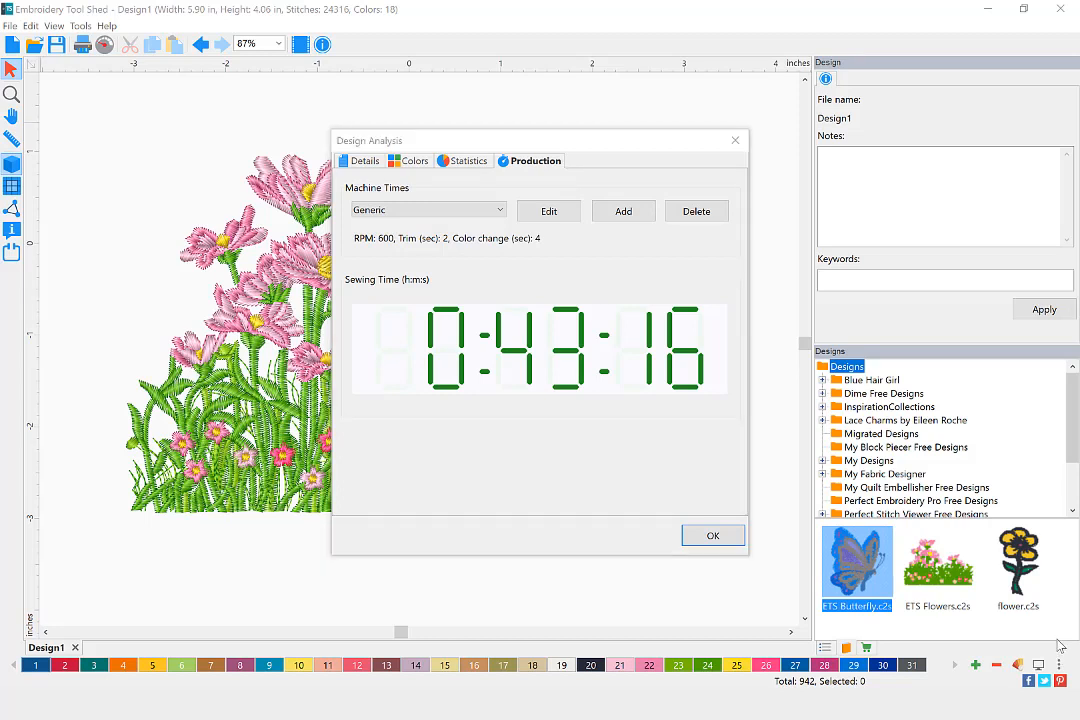
mouse_move(644, 298)
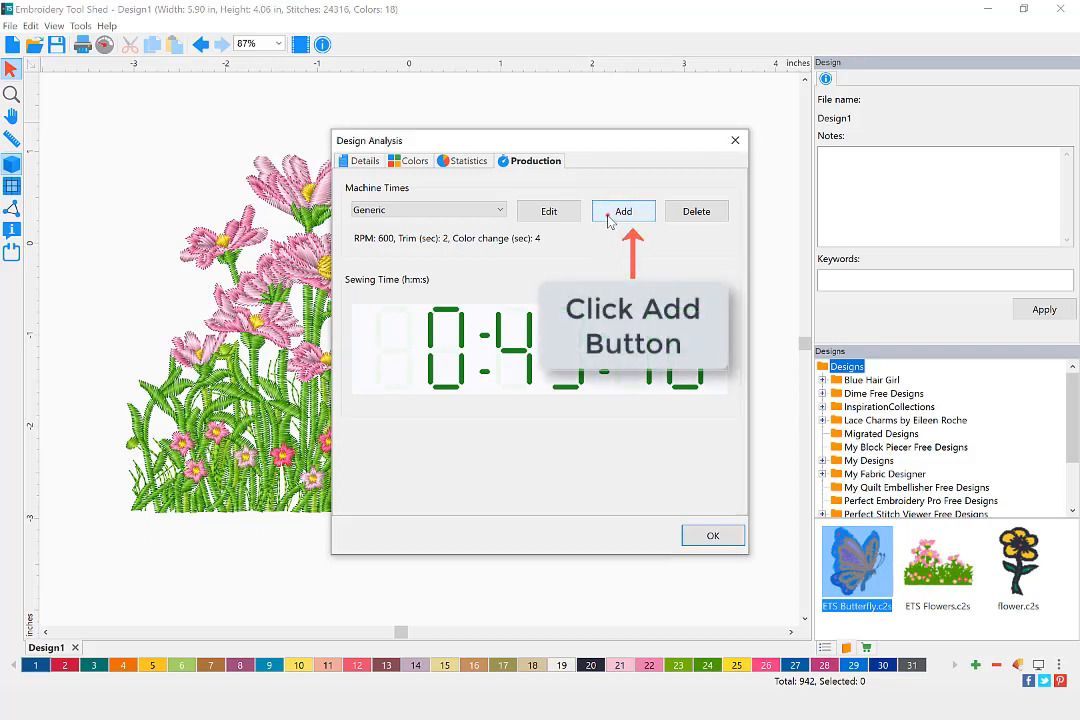
- Create machine profile 'My Machine' at 1000 RPM, recalculating sewing time to 0:27:03
left_click(624, 212)
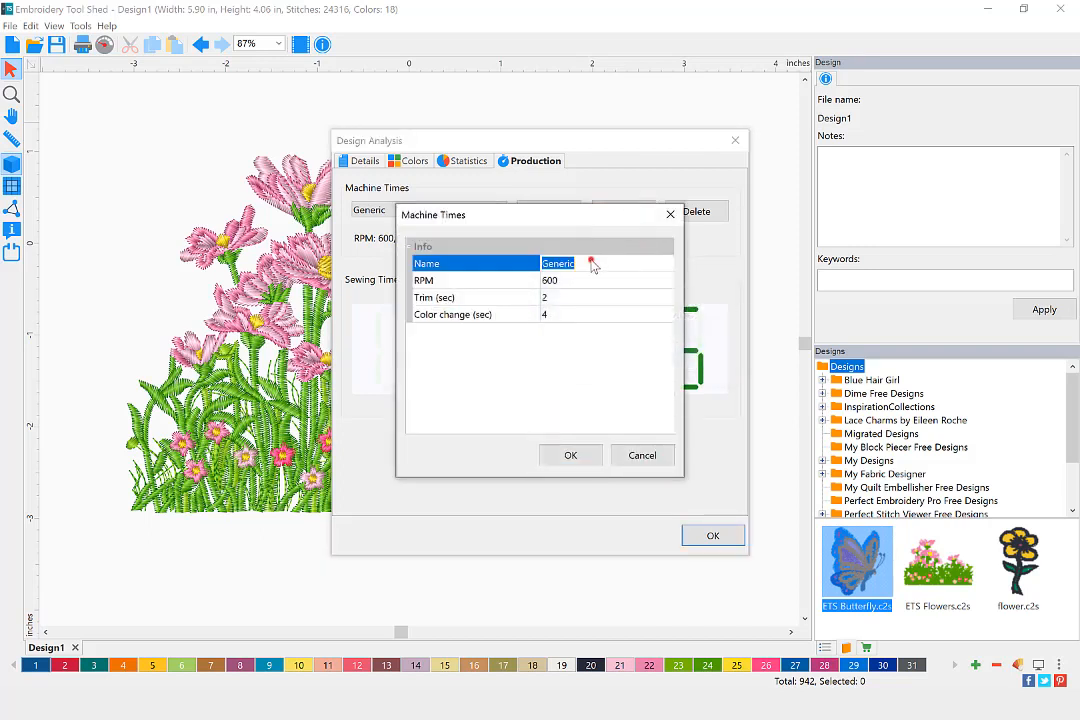
type("M")
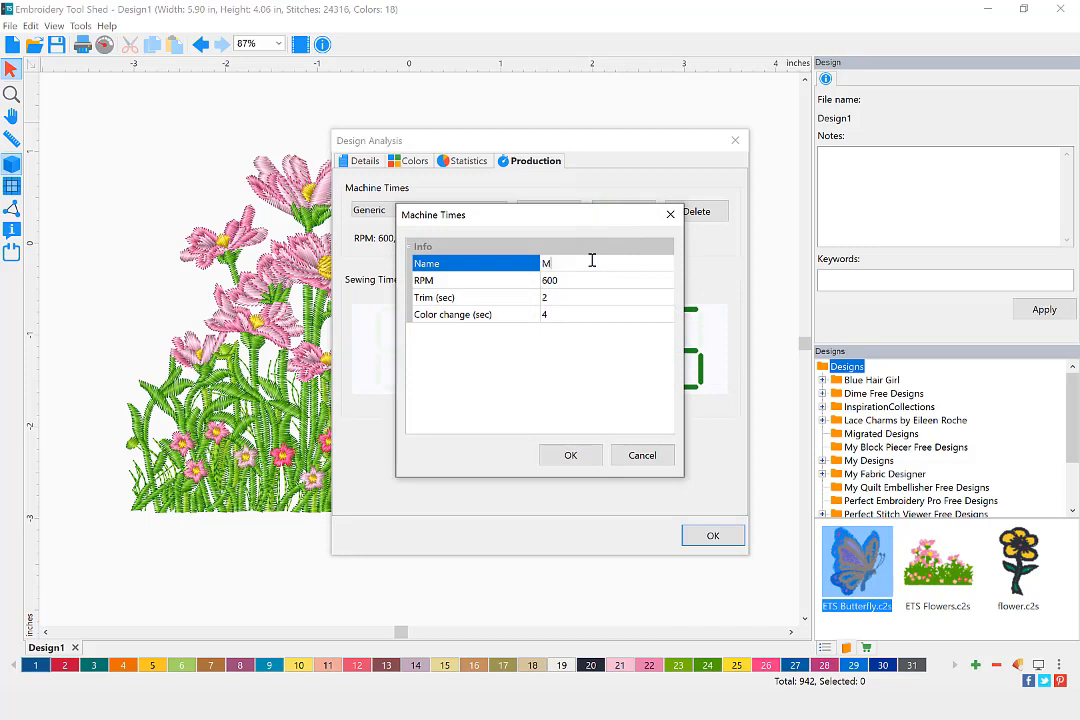
type("y Machine")
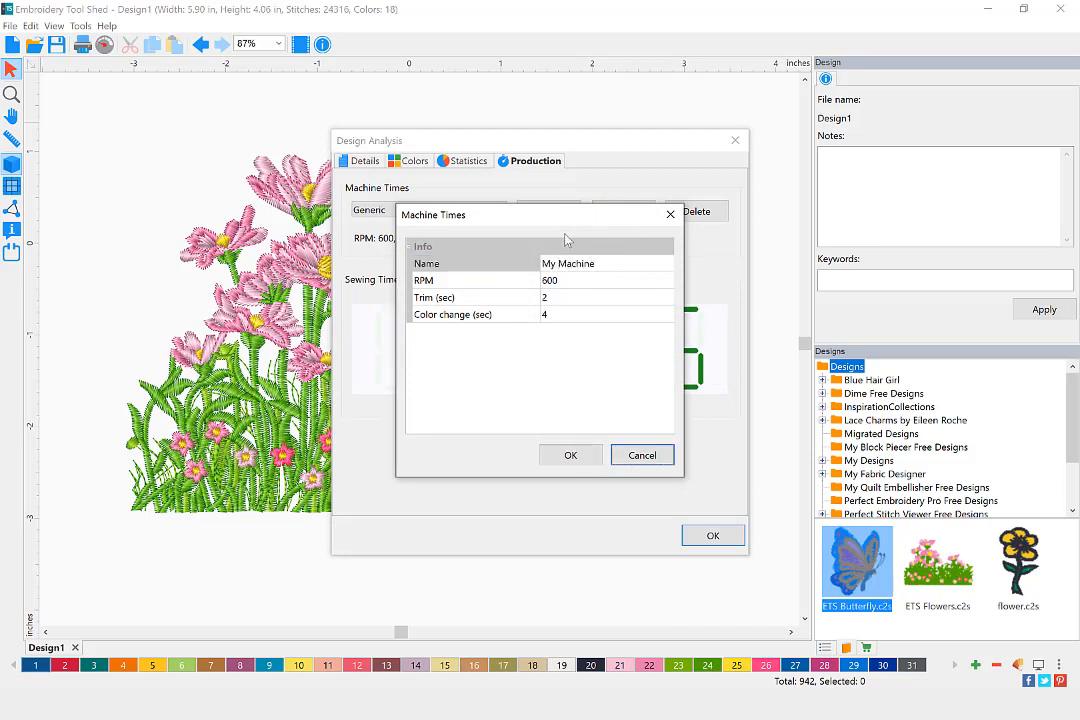
left_click(548, 280)
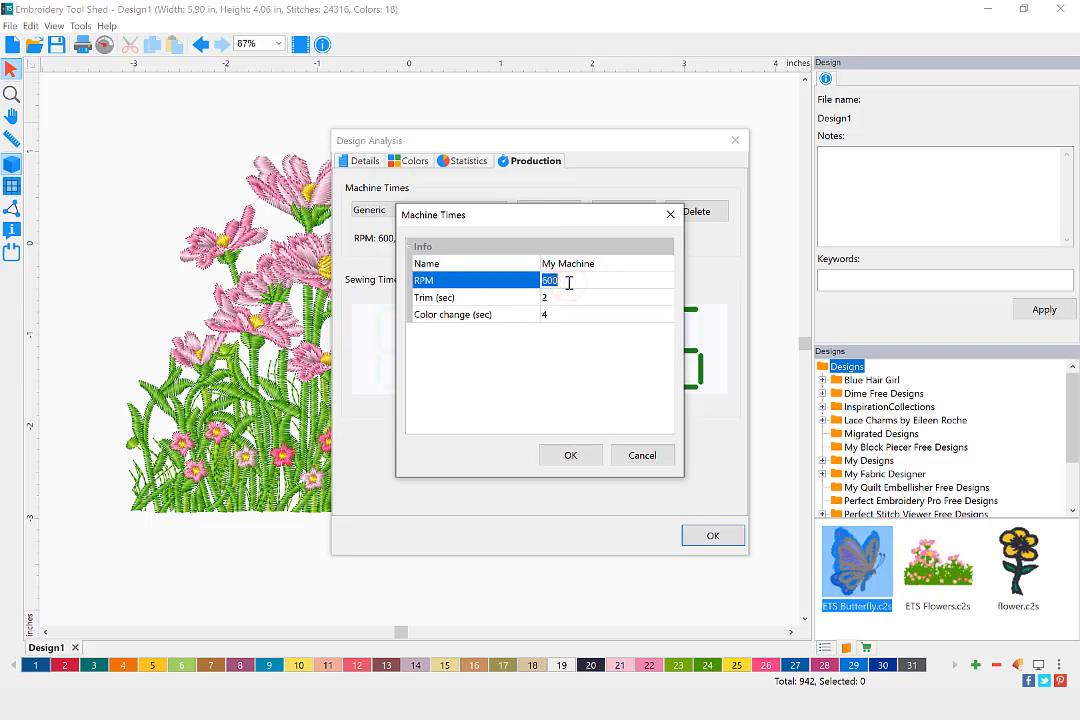
type("1000")
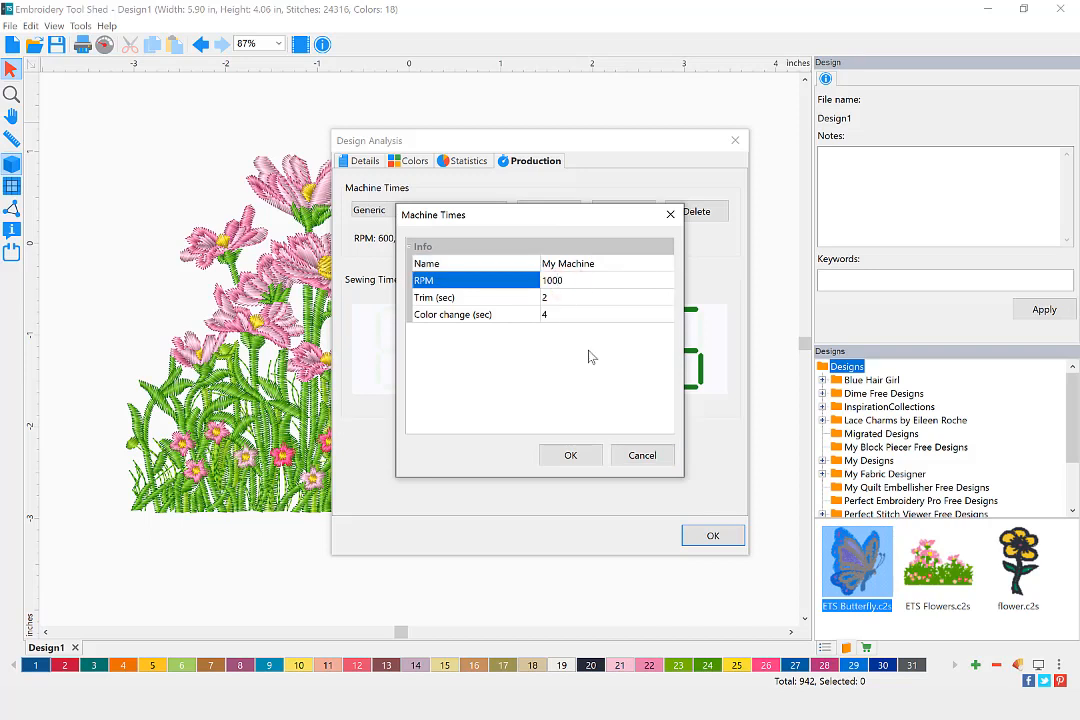
left_click(570, 456)
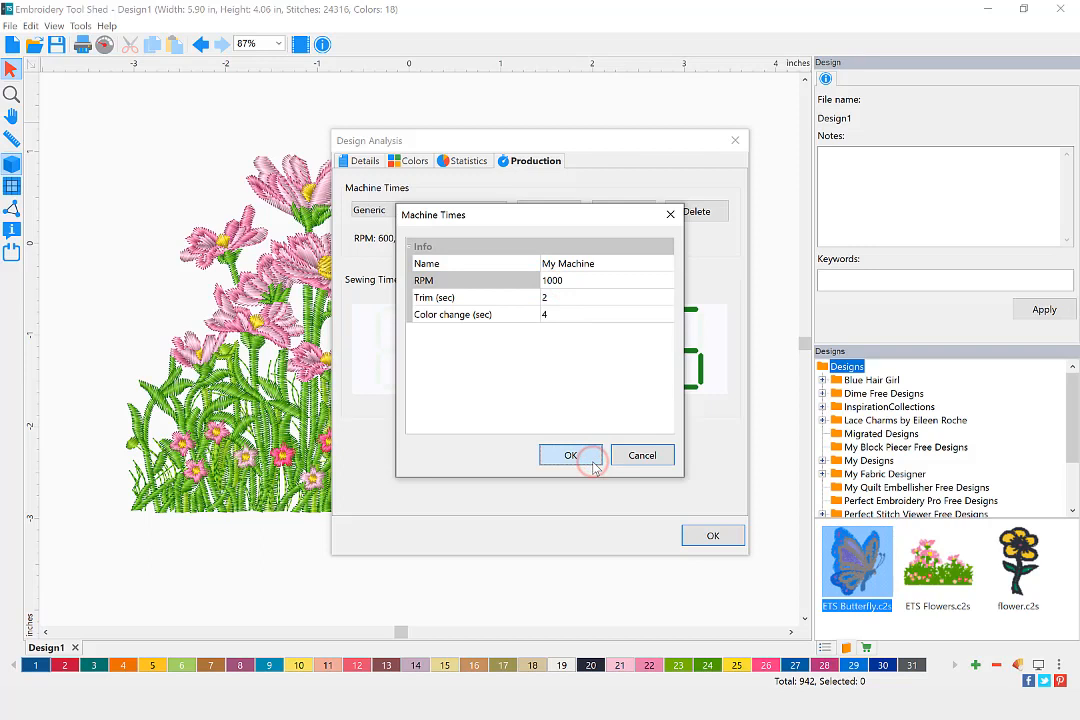
left_click(570, 456)
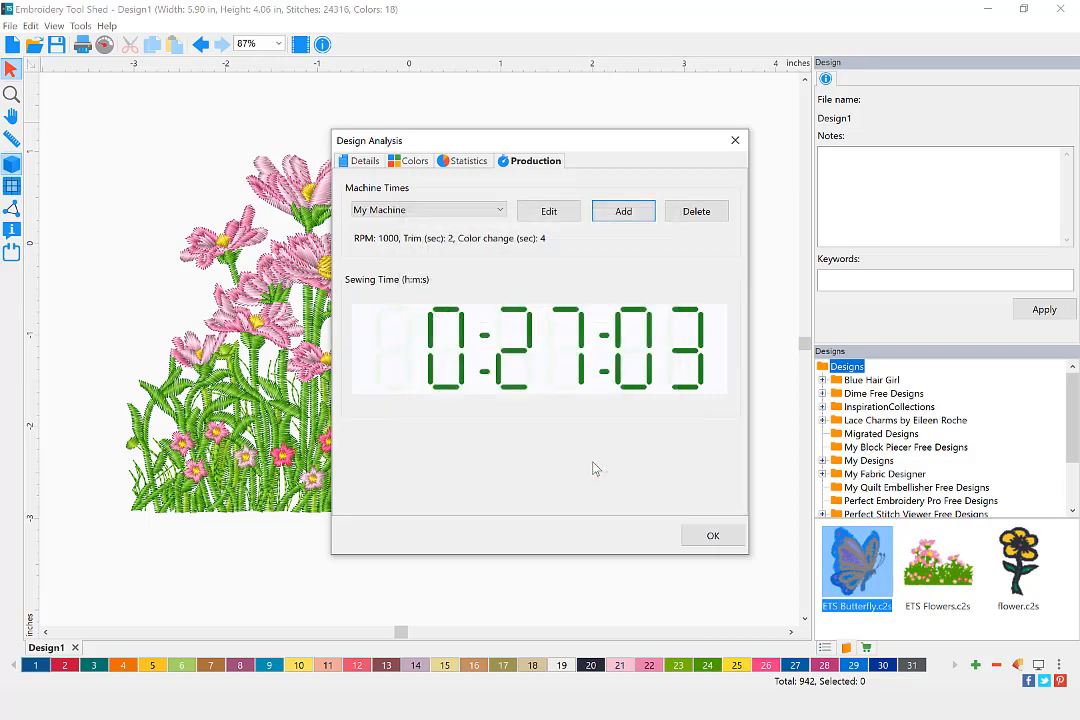